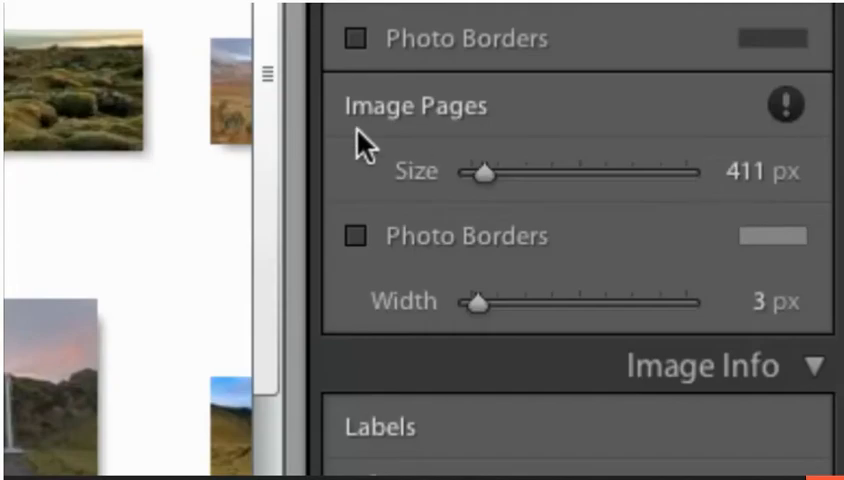
mouse_move(684, 228)
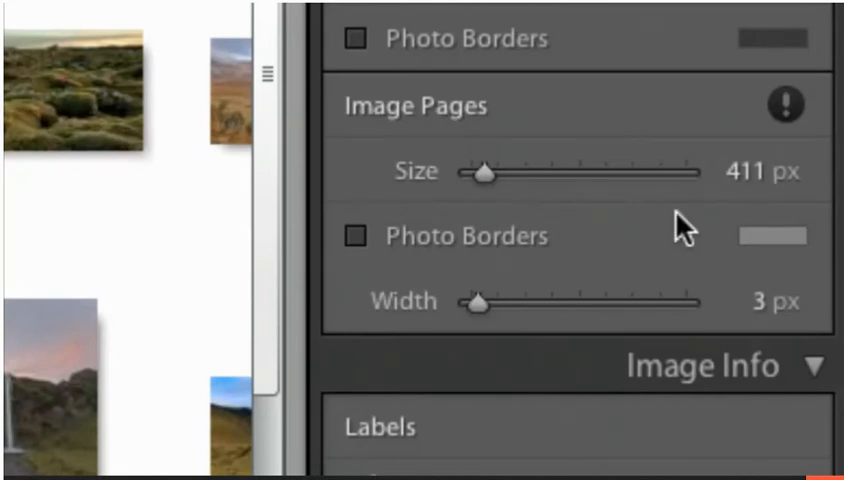